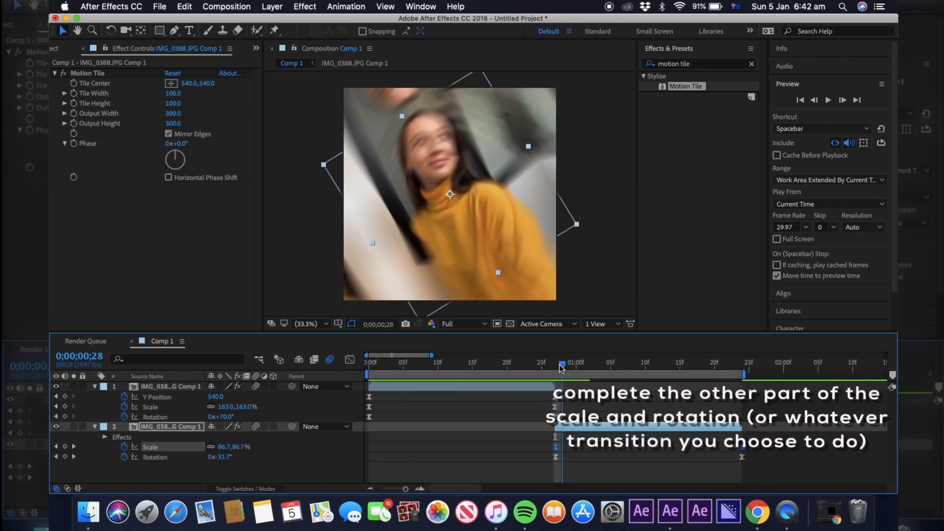
# Scrub the second photo's Scale down to 70% at the transition start, setting its keyframe
pyautogui.moveTo(562, 365); pyautogui.dragTo(554, 365)
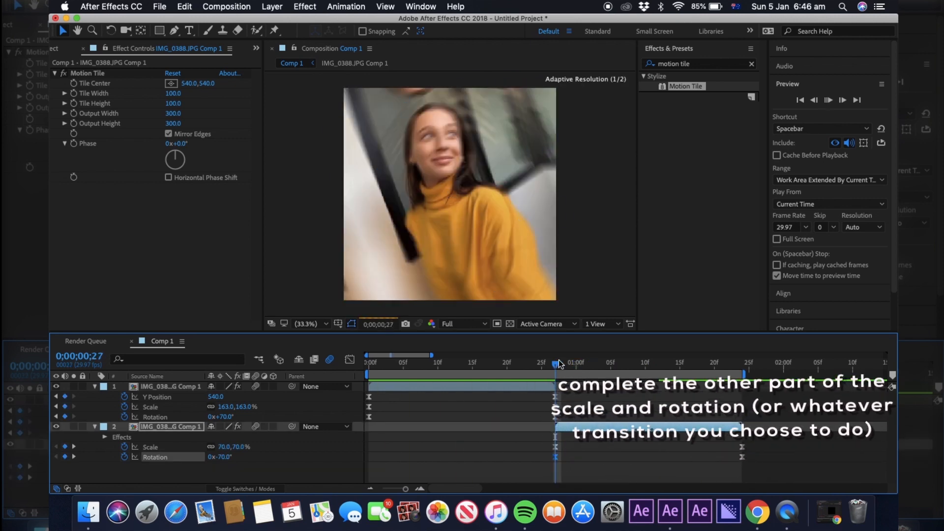
pyautogui.click(844, 100)
pyautogui.write('turbulent')
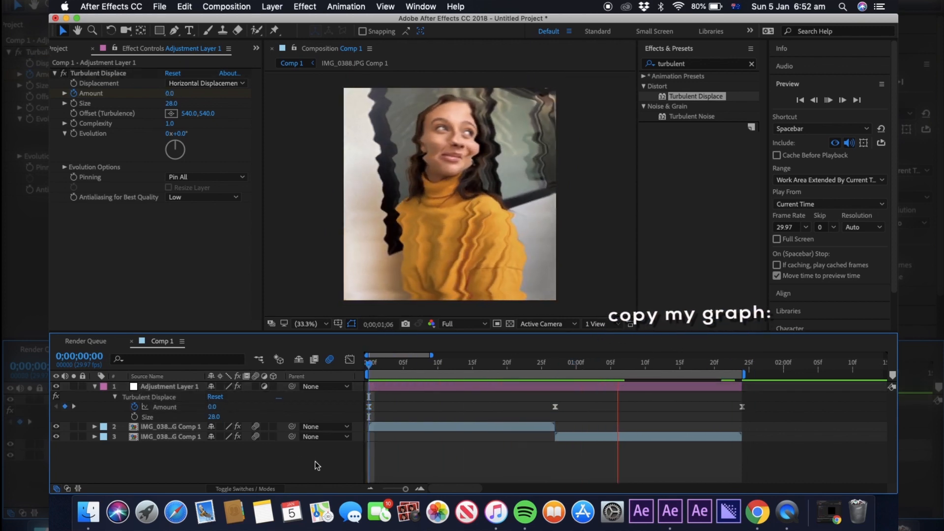
# Preview the Turbulent Displace warp on both photos mid-transition
pyautogui.click(828, 100)
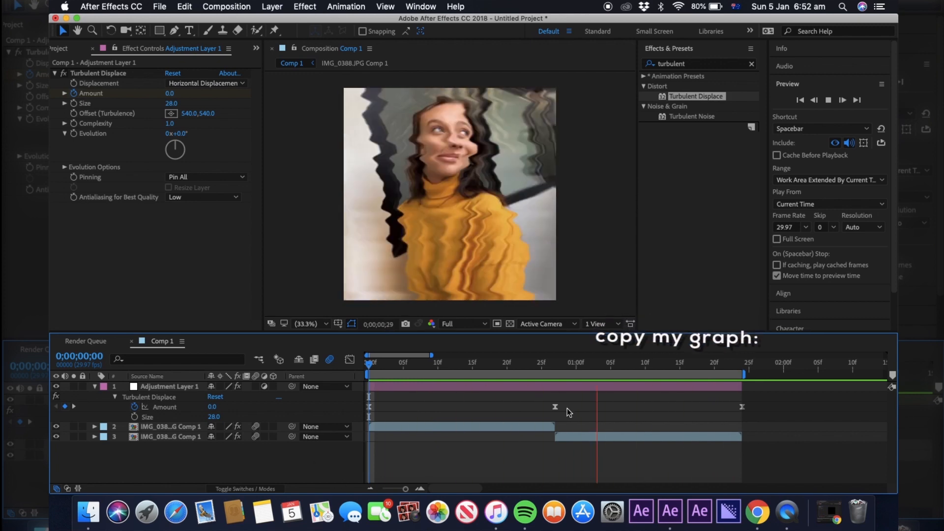